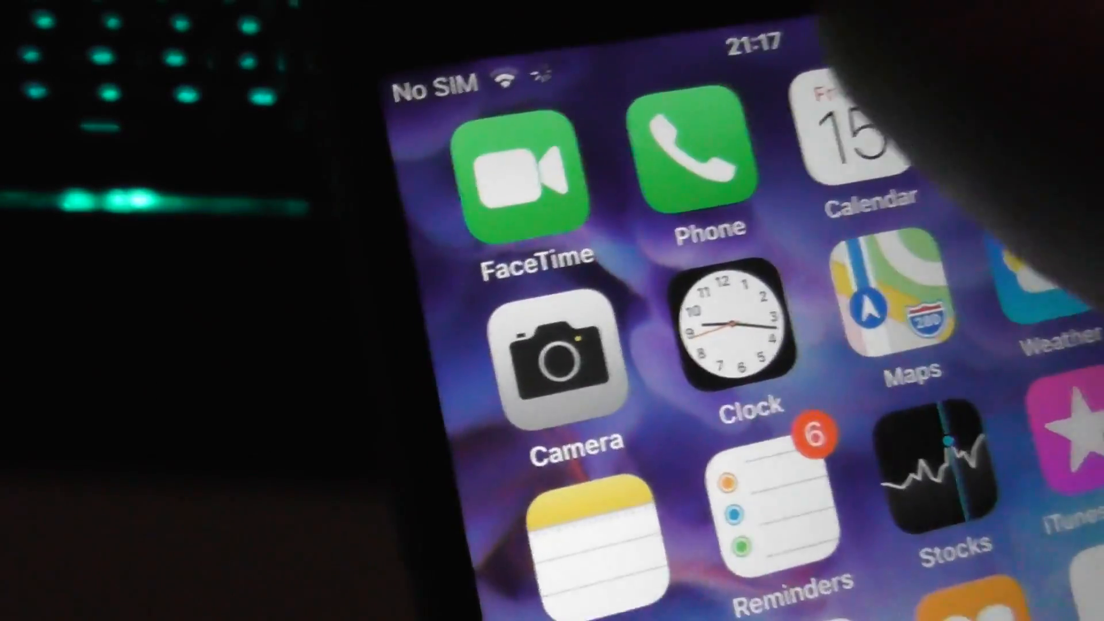
Swipe to the later home screen page showing CloudBypass beside Discord, Coin Stats, CoinCap and OpenVPN
left_click(694, 162)
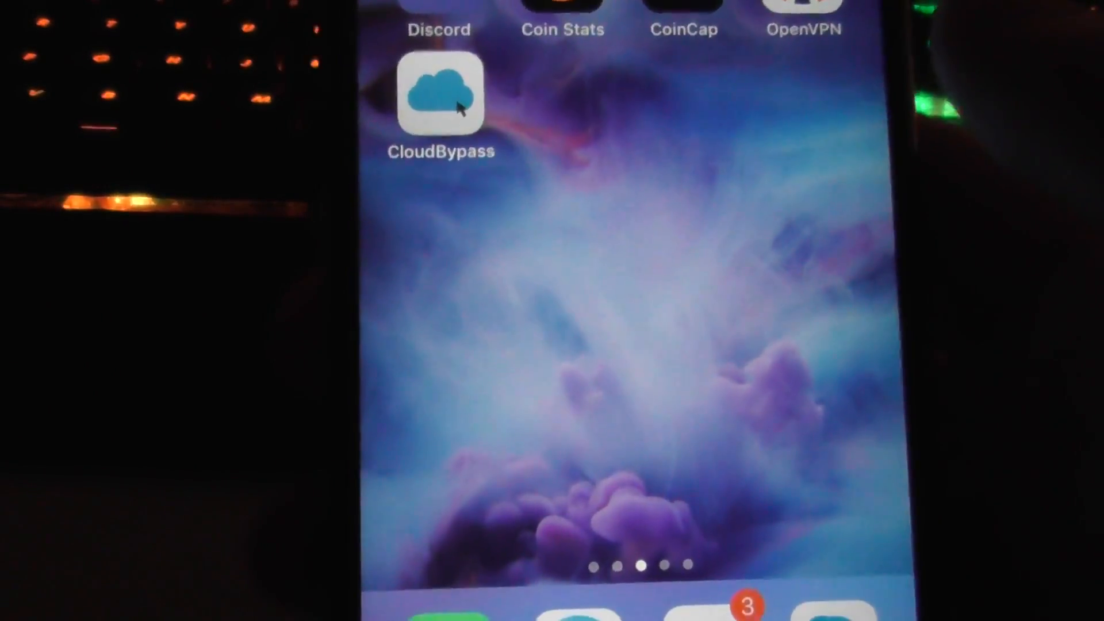
Load sideload.cc in Safari to reach its catalogue of tweaked apps
left_click(439, 96)
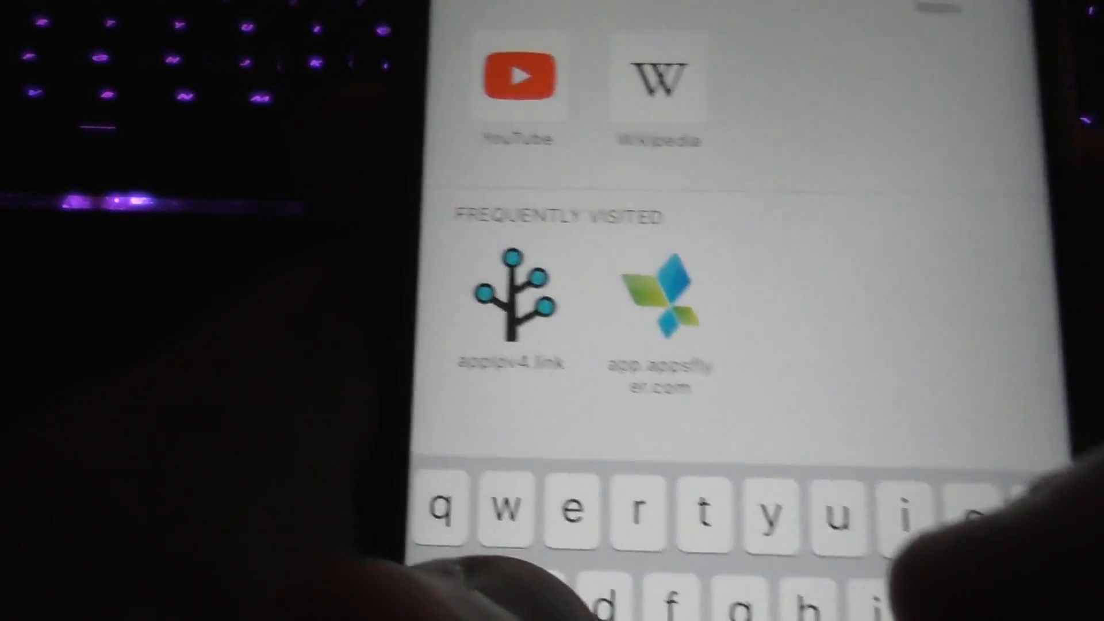
type("sideload.cc")
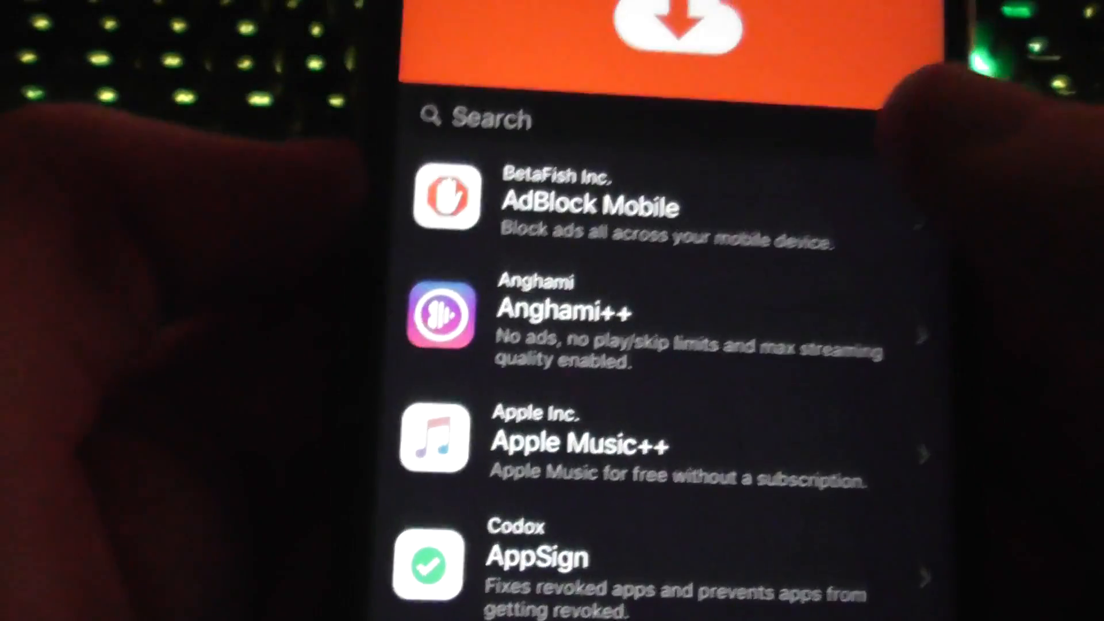
Search the catalogue for 'clo' and open the CloudBypass entry, reaching the two-free-apps verification page
left_click(485, 118)
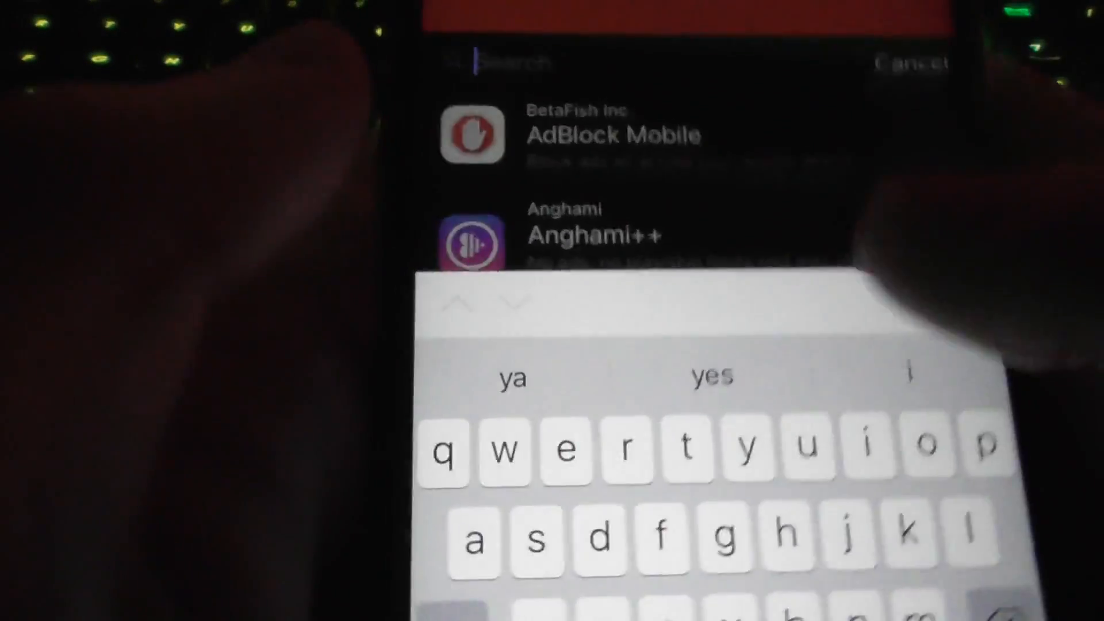
type("clo")
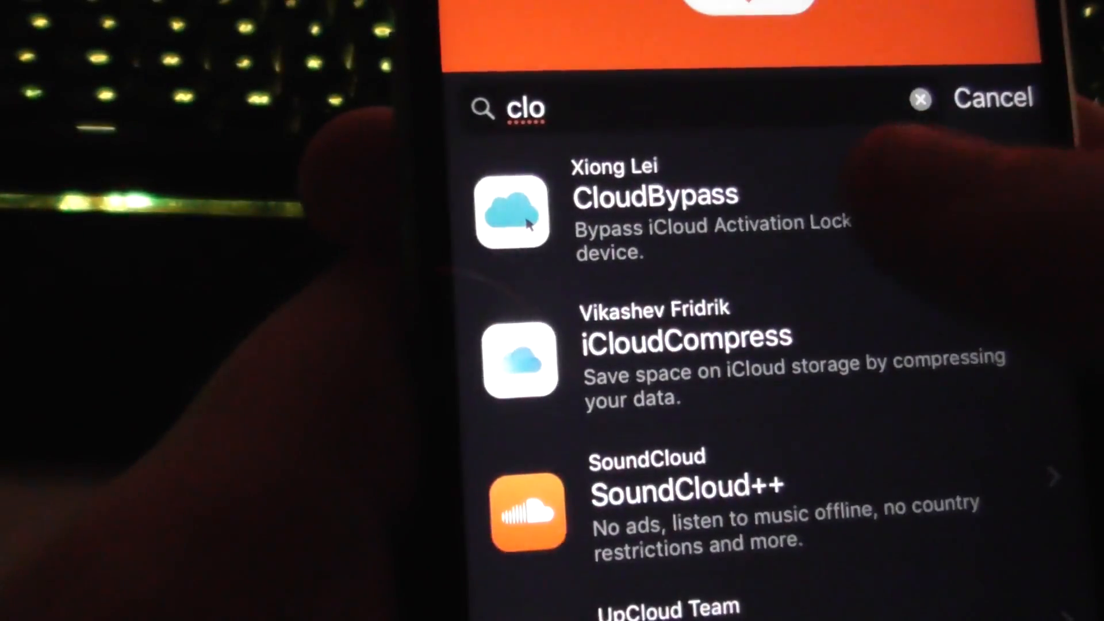
left_click(512, 212)
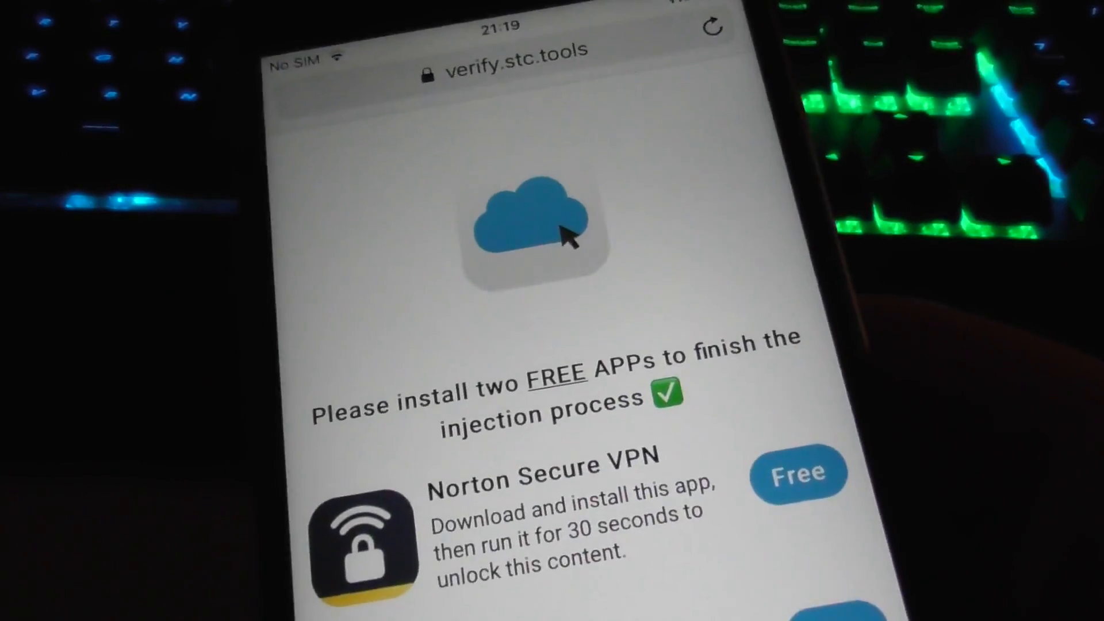
Get FreePrints via Get Started and Norton Secure VPN via Free from the verification page
scroll("down", 3)
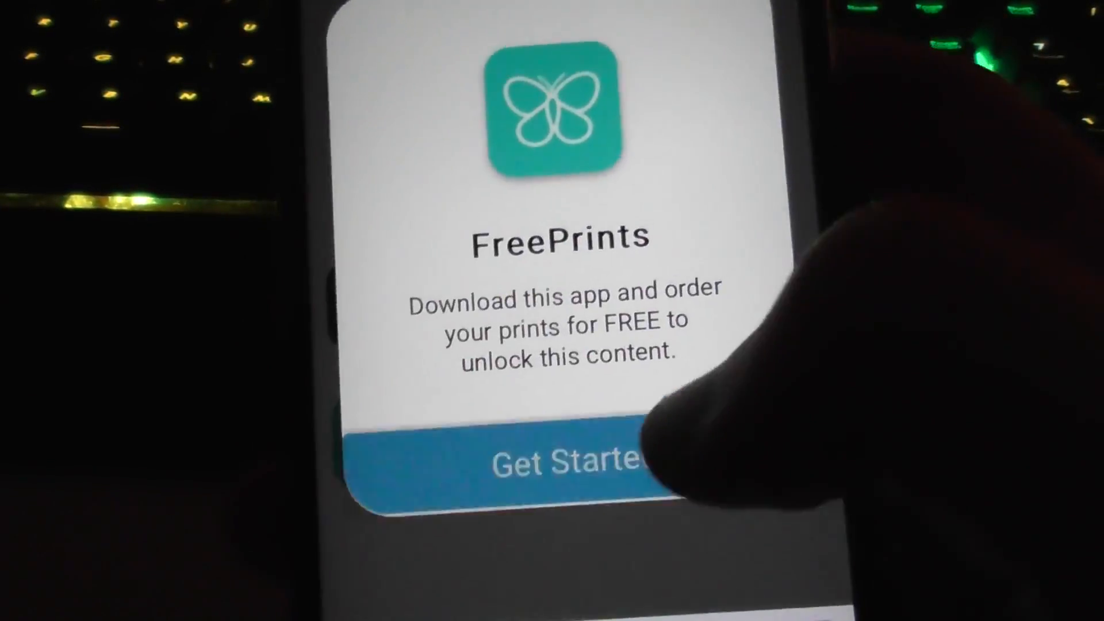
left_click(563, 461)
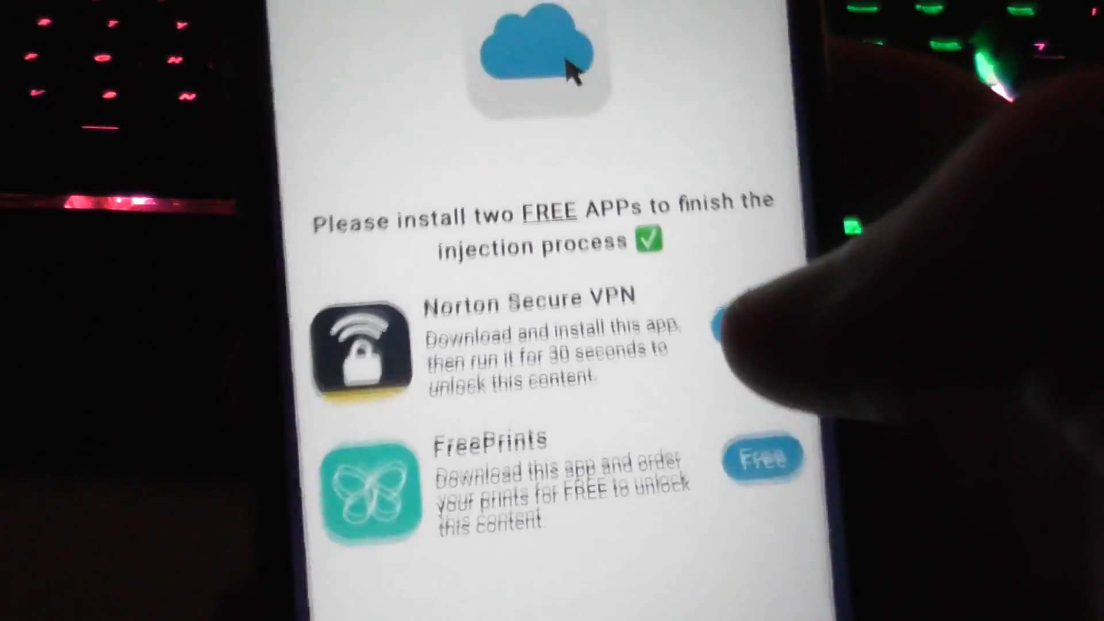
left_click(732, 328)
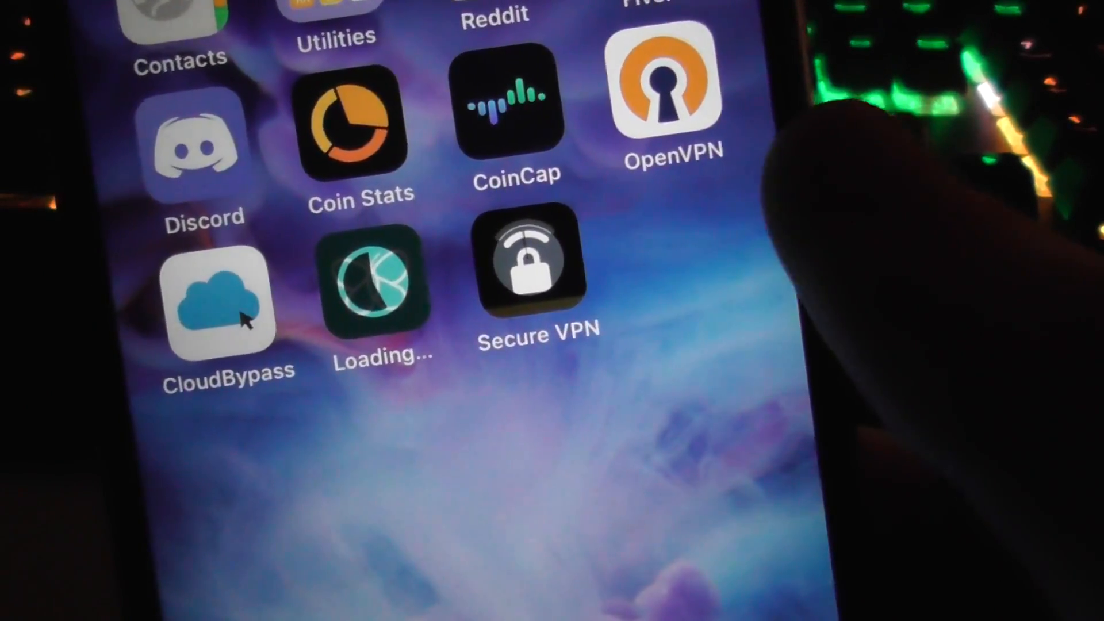
Launch FreePrints from the home screen and allow its notifications, reaching the welcome screen
left_click(537, 272)
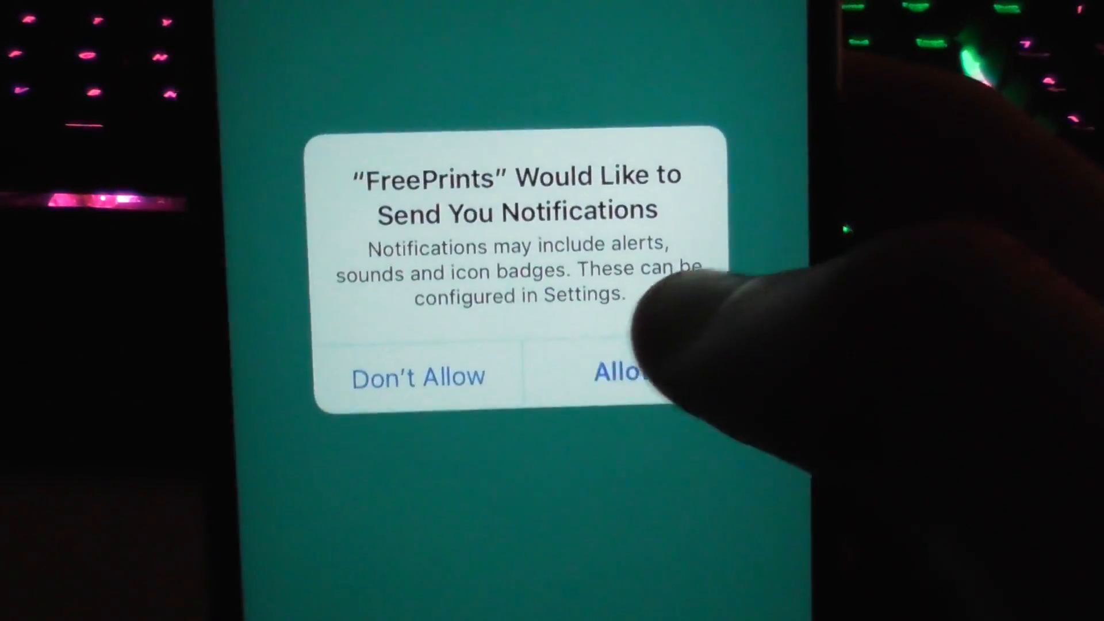
left_click(619, 371)
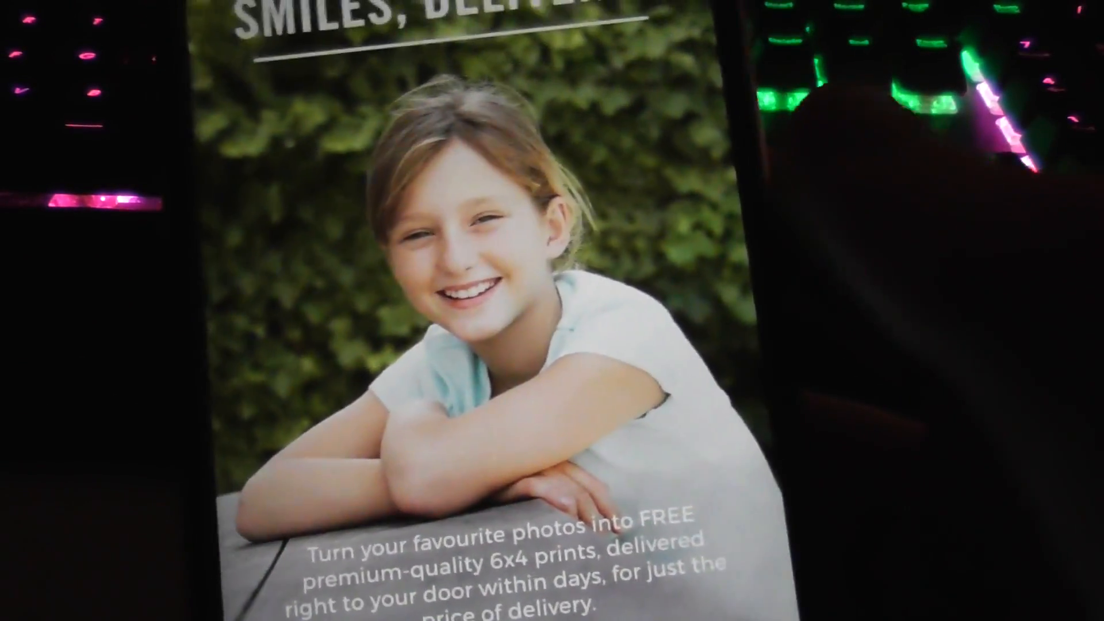